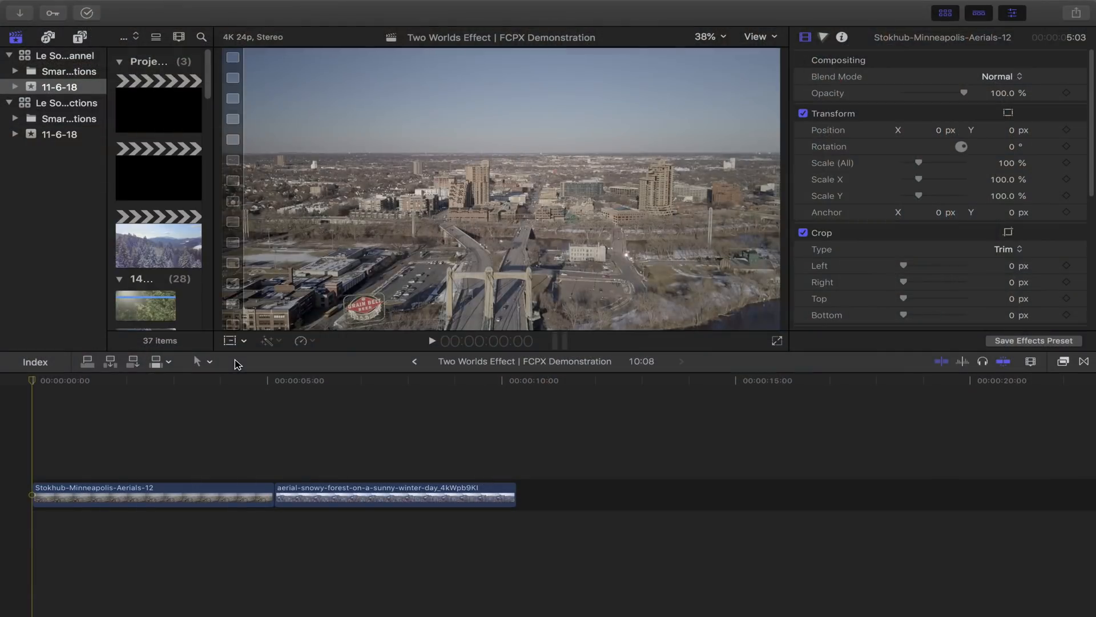
Shift the Minneapolis city drone clip to Position Y -450 px so its skyline fills the bottom
click(432, 340)
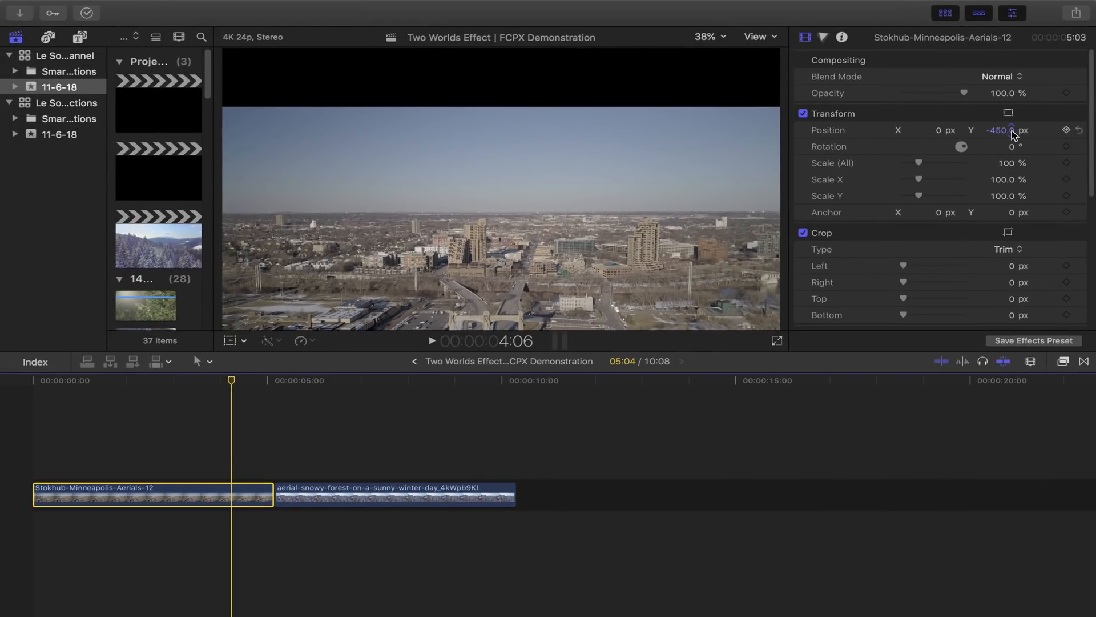
Place the snowy forest clip above the city clip and rotate it 180° upside down
click(432, 342)
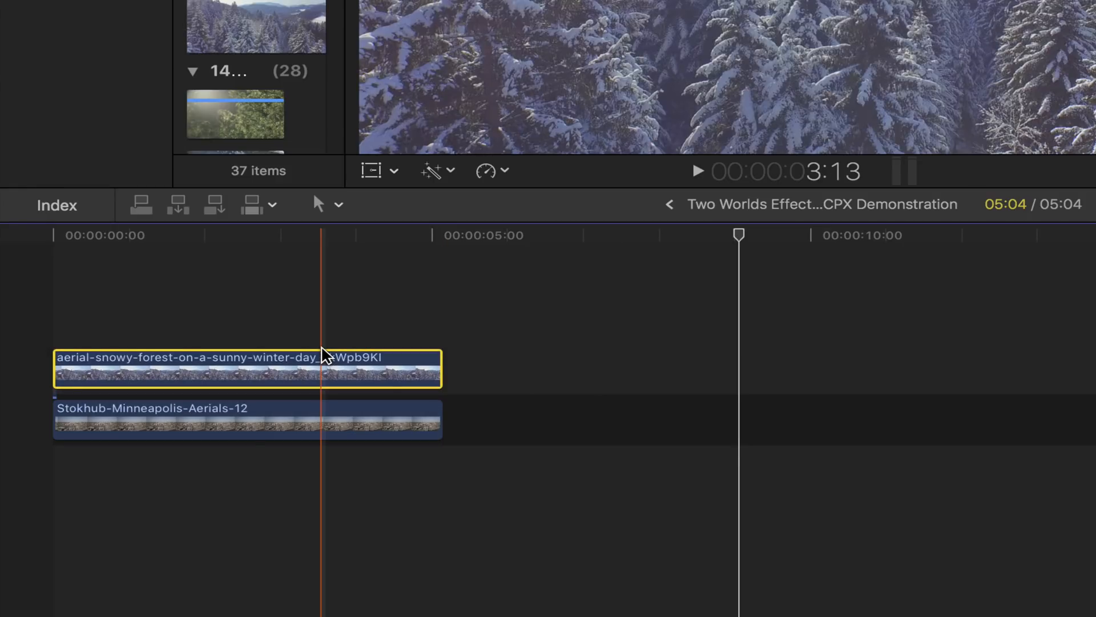
click(960, 20)
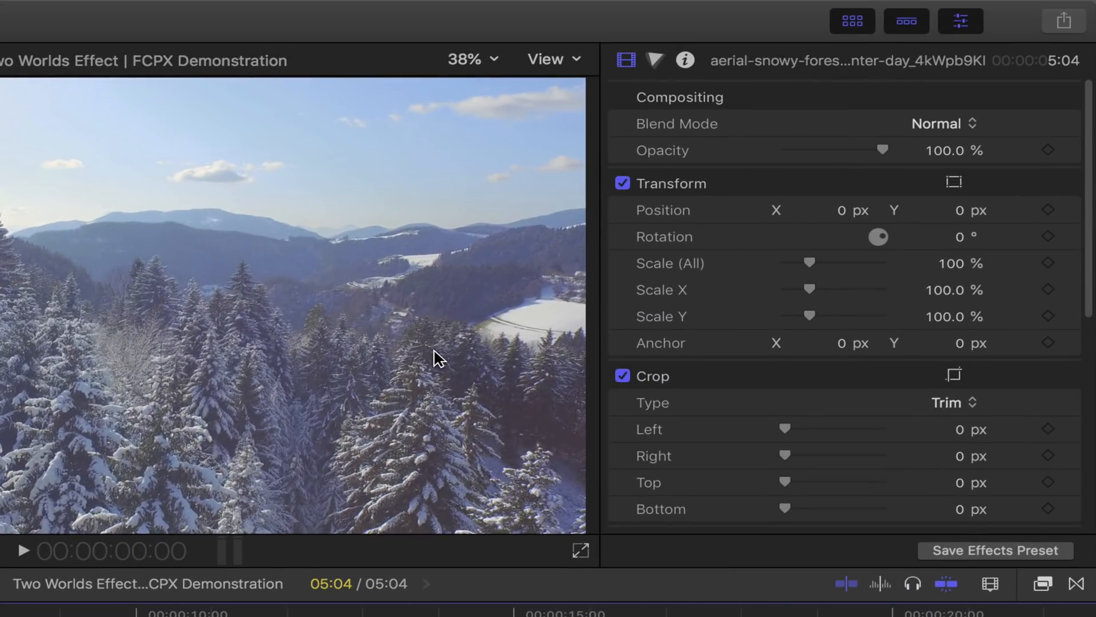
click(959, 236)
text(180)
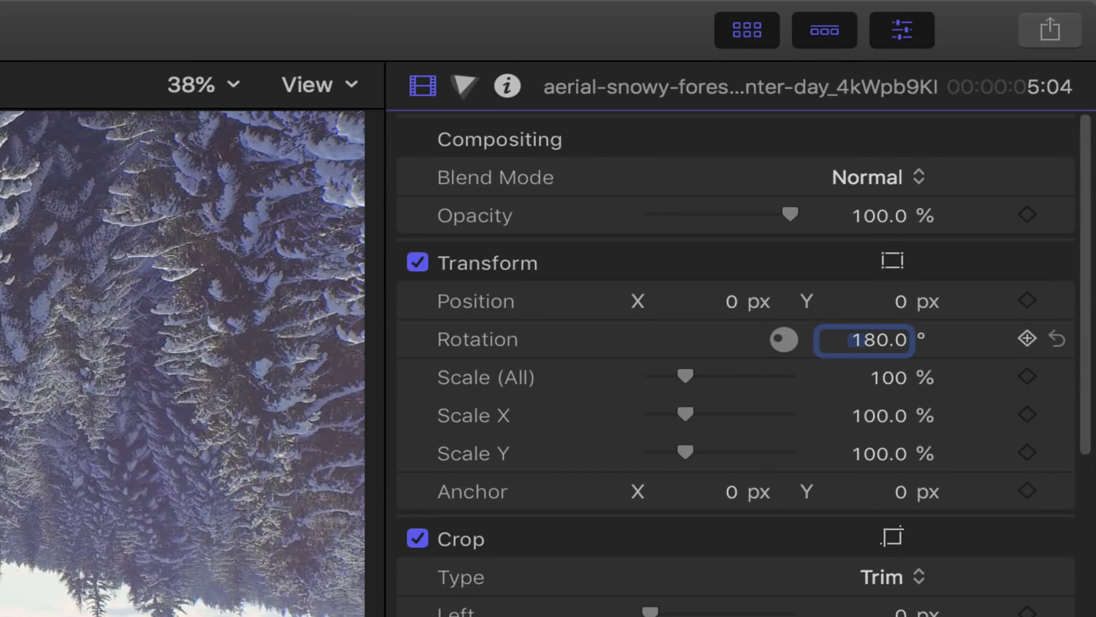
mouse_move(916, 335)
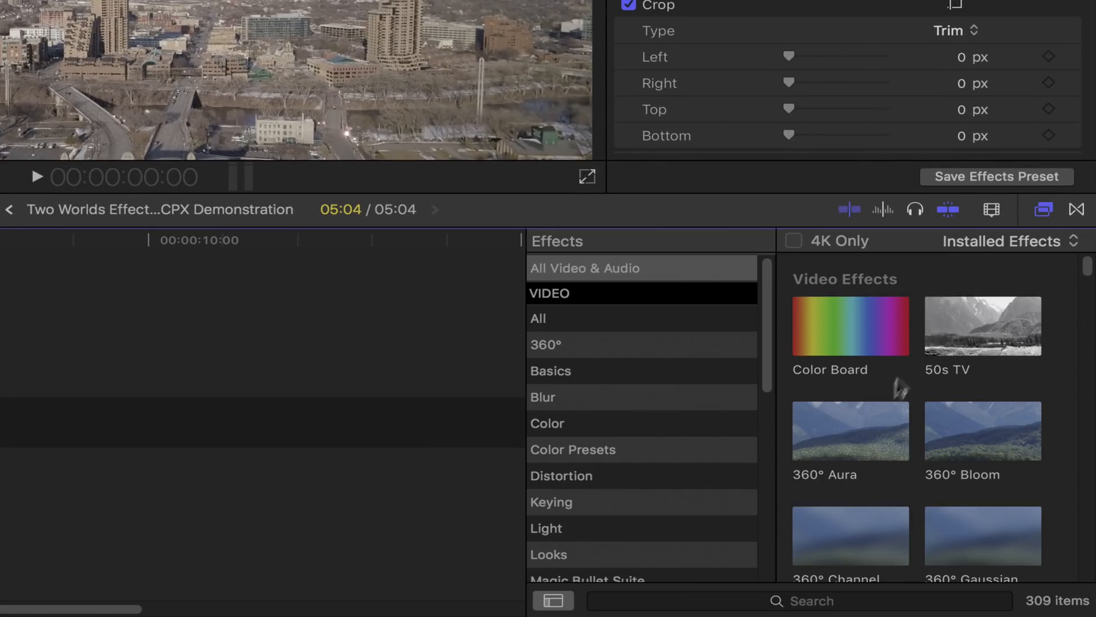
Find the Graduated Mask effect for the inverted forest clip raised to Position Y 915 px
text(gra)
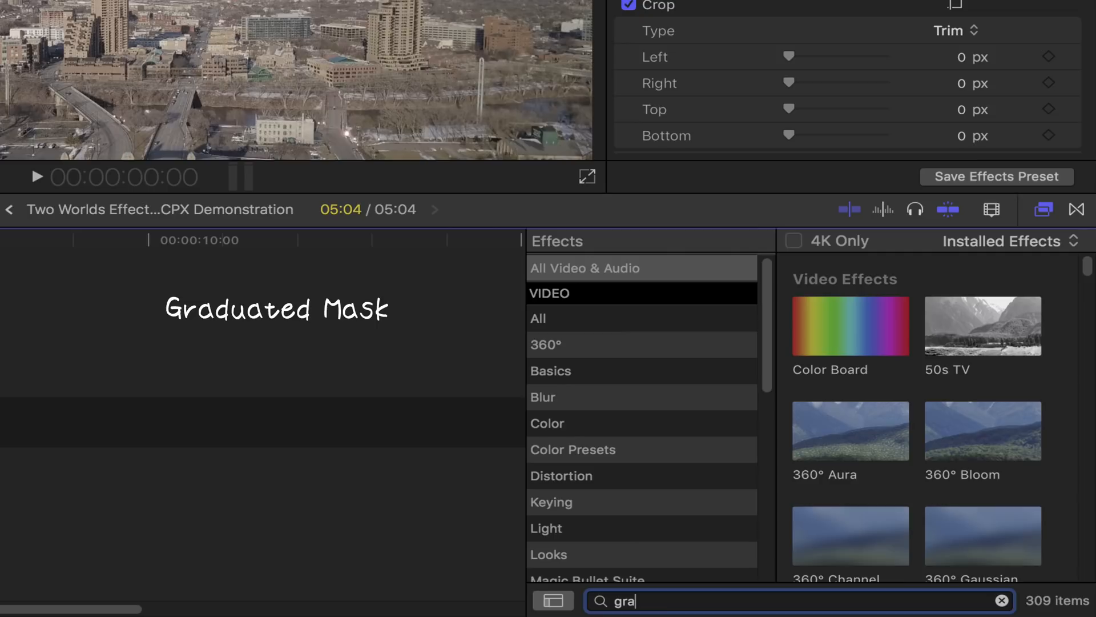
text(dua)
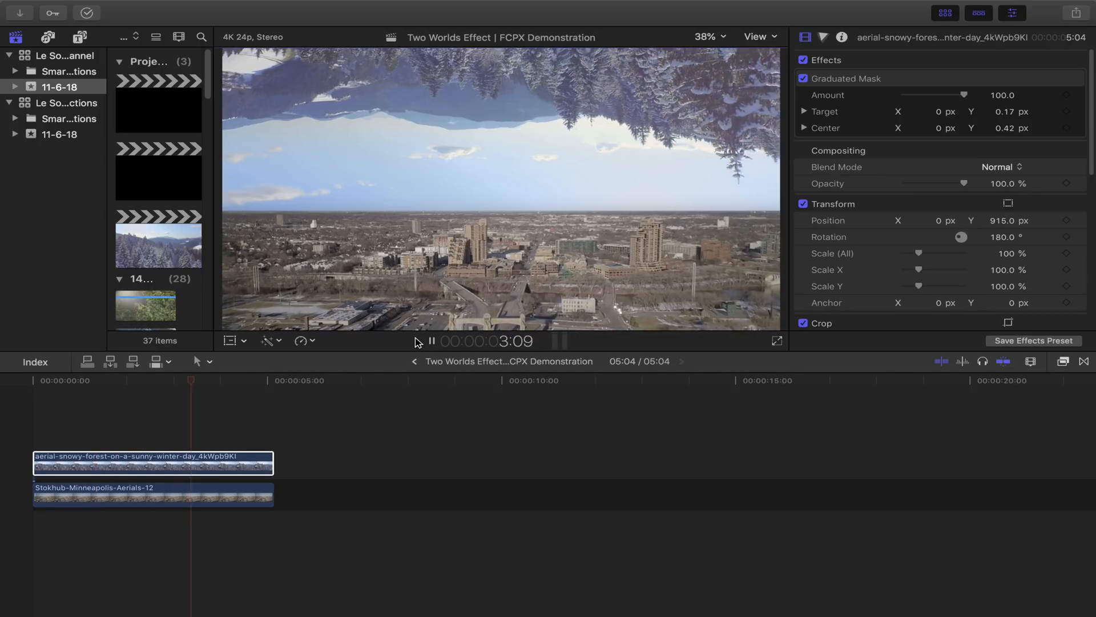
Pause the composite and read through the RocketStock free volumetric light and dust overlays page
click(431, 341)
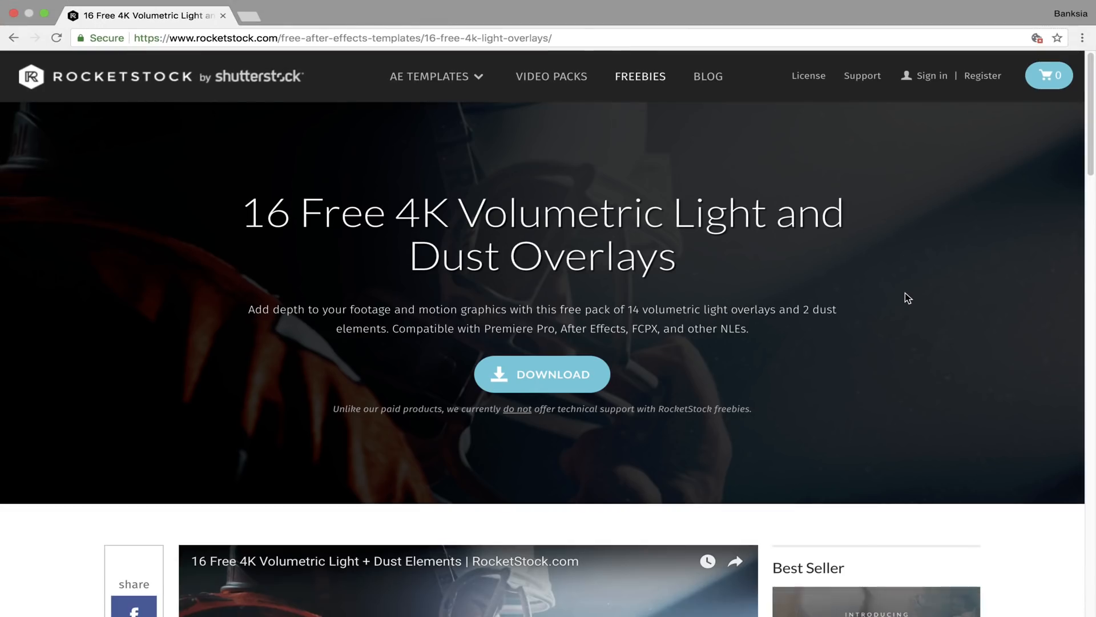
scroll(down, 3)
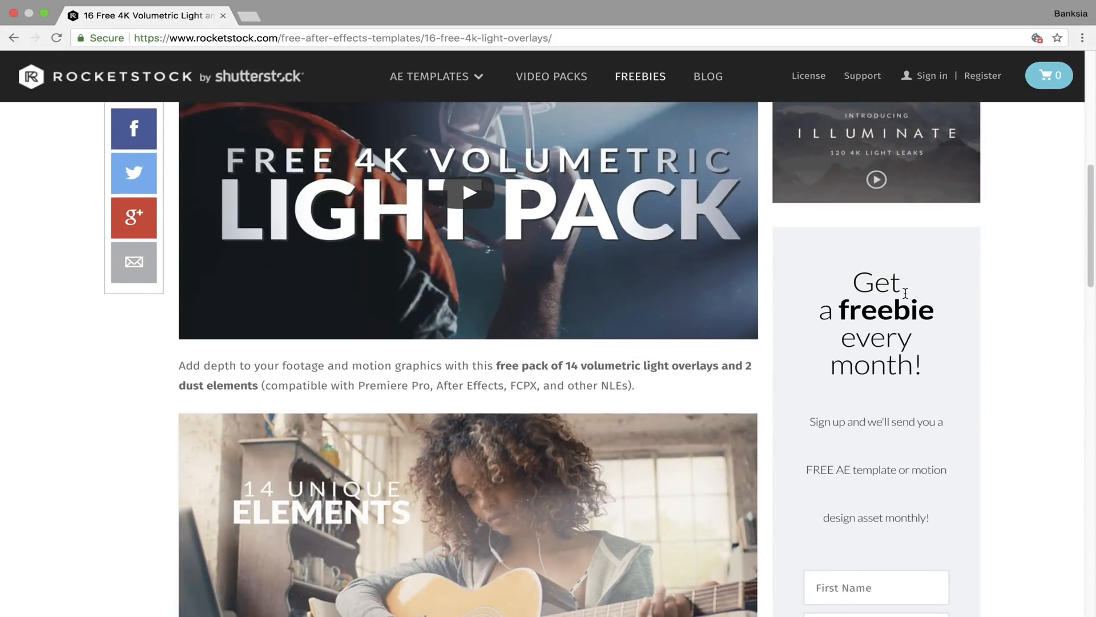
scroll(down, 3)
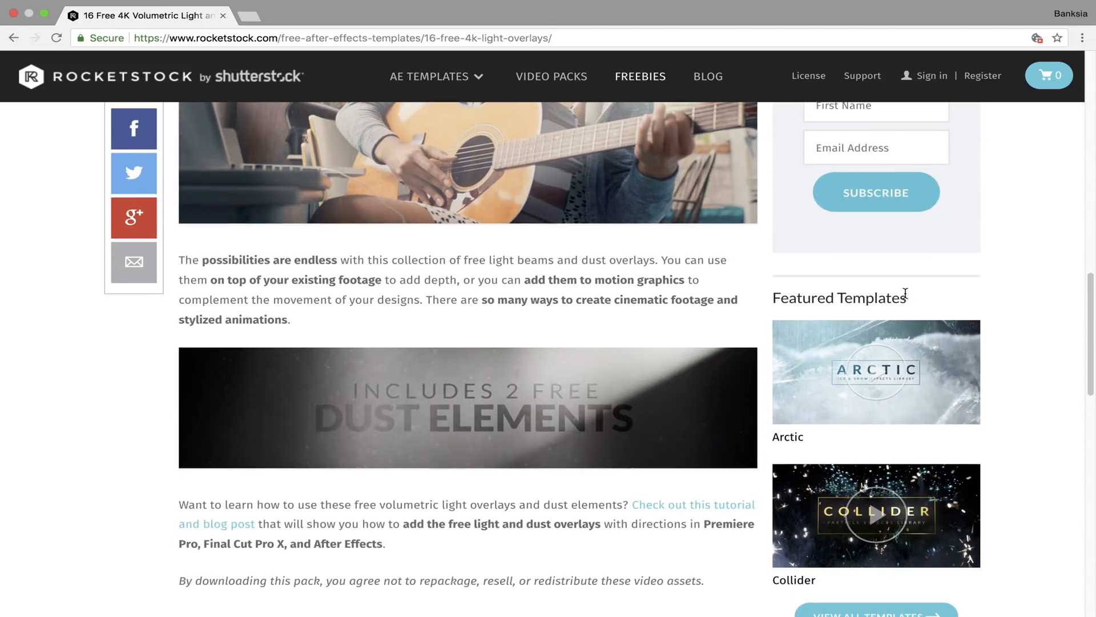
scroll(down, 3)
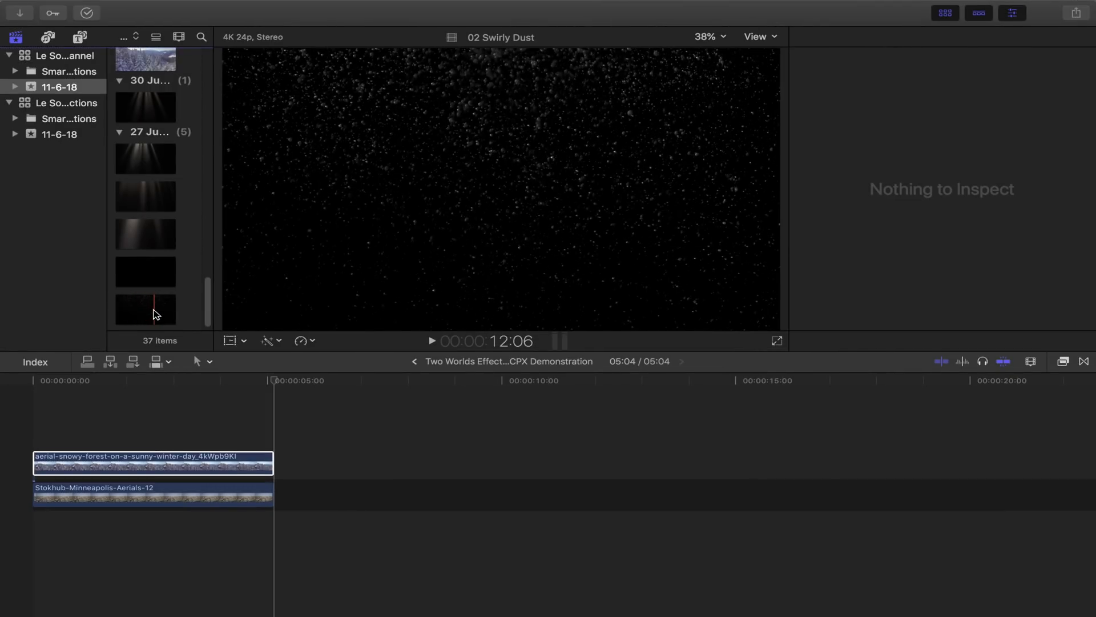
Lay the 02 Swirly Dust clip above both drone clips and blend it with Screen mode
click(145, 309)
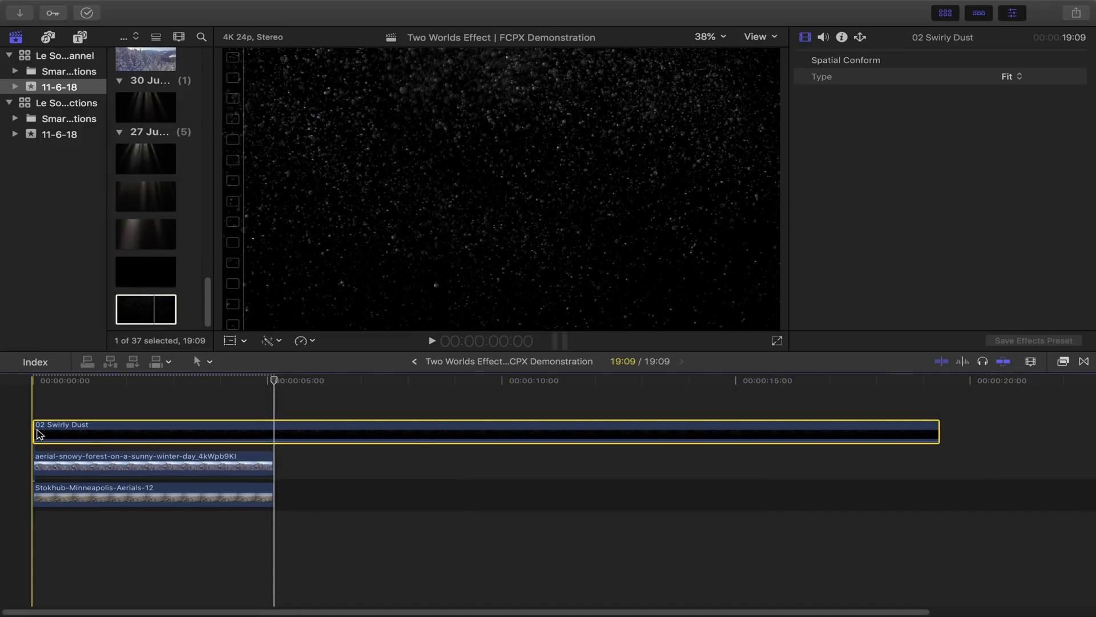
click(823, 37)
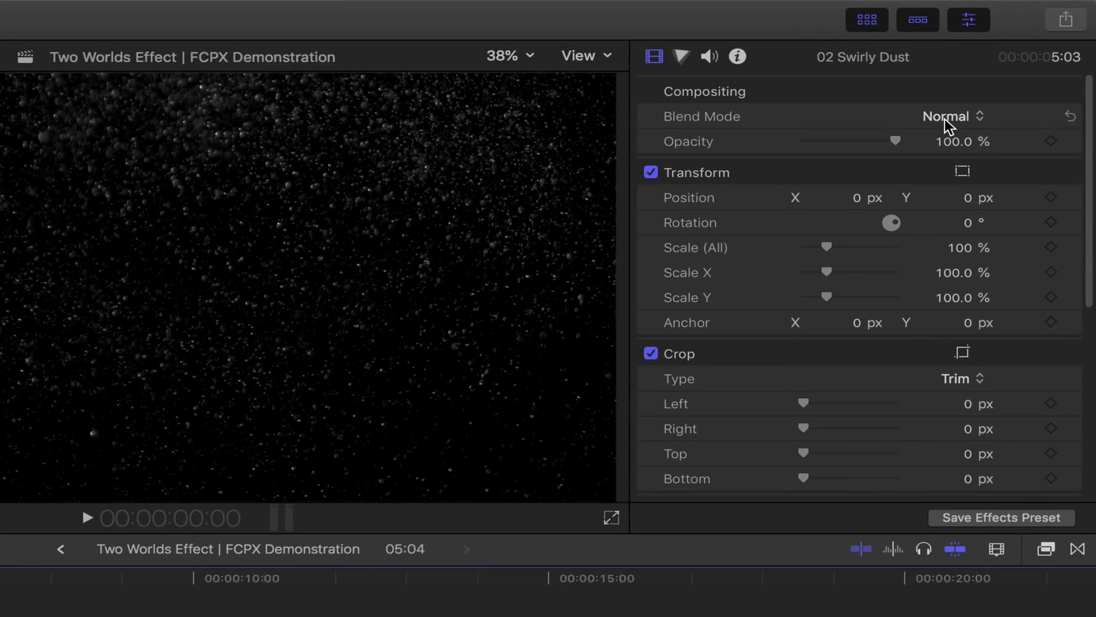
click(947, 116)
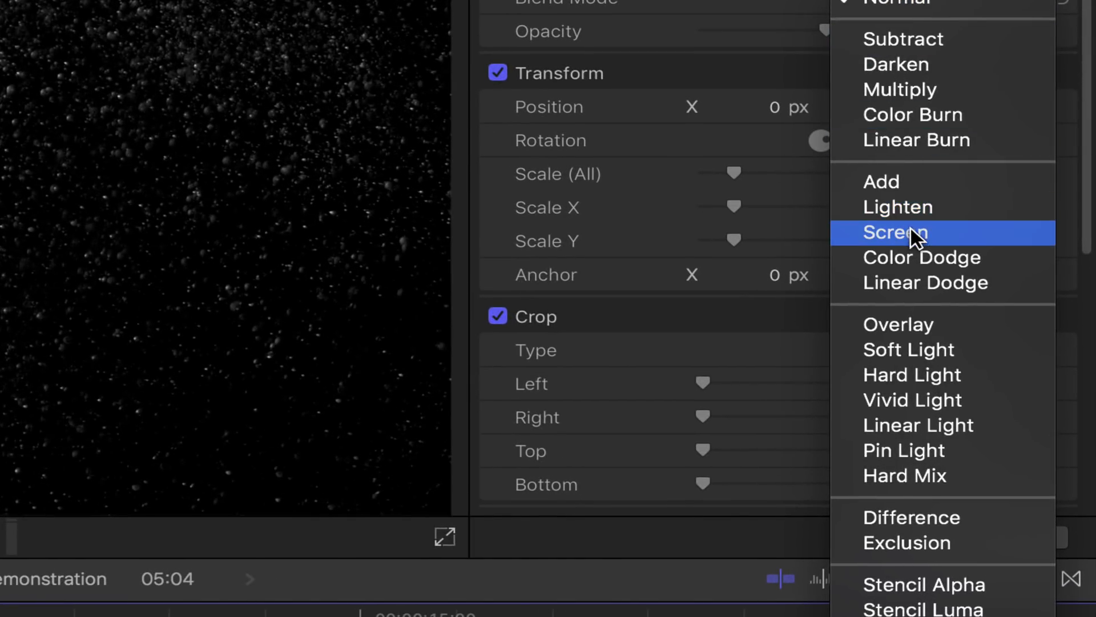
click(896, 233)
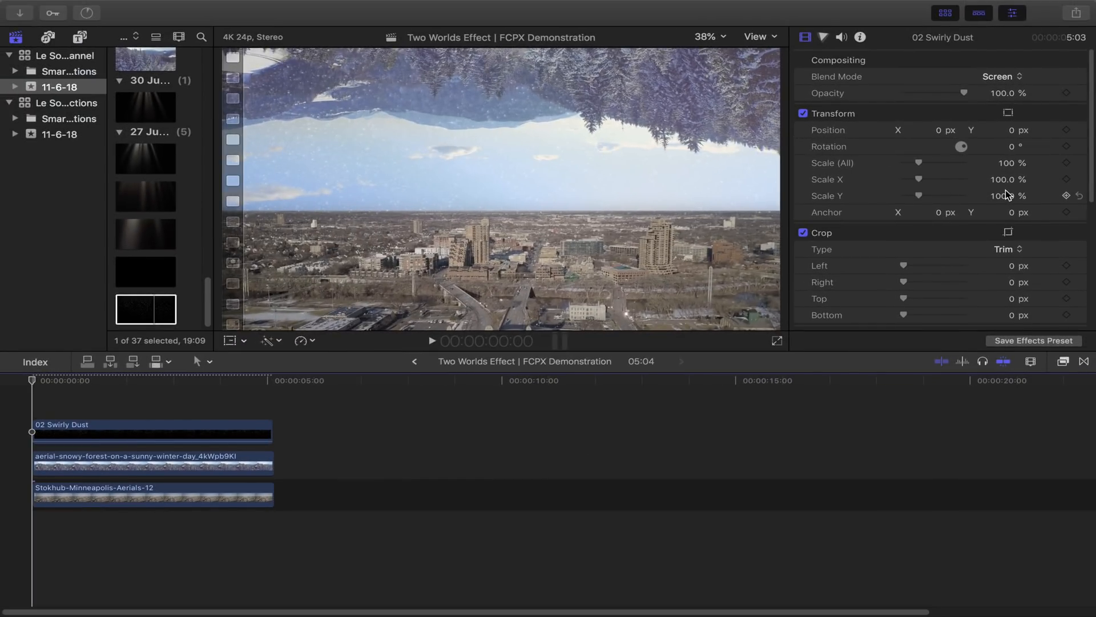